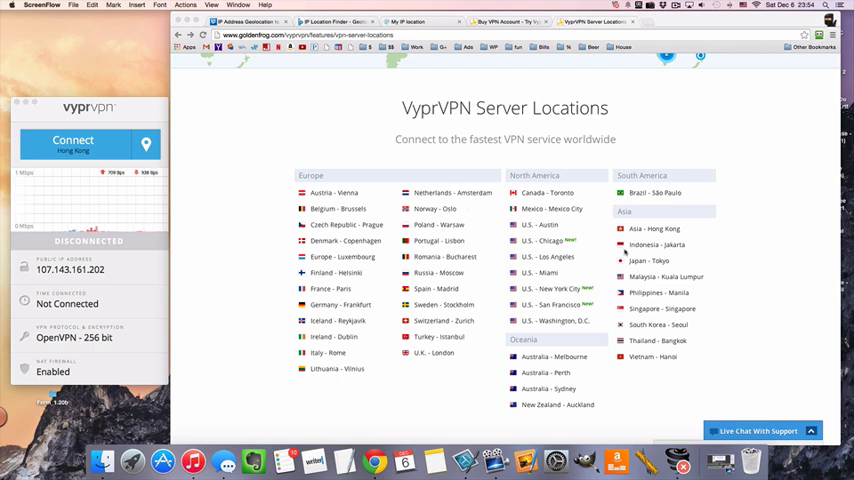
{"action": "mouse_move", "coordinate": [690, 248]}
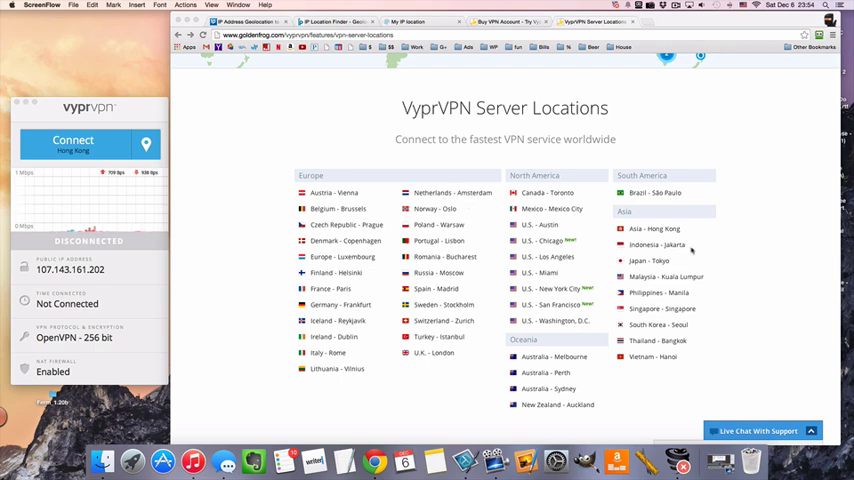
{"action": "mouse_move", "coordinate": [608, 246]}
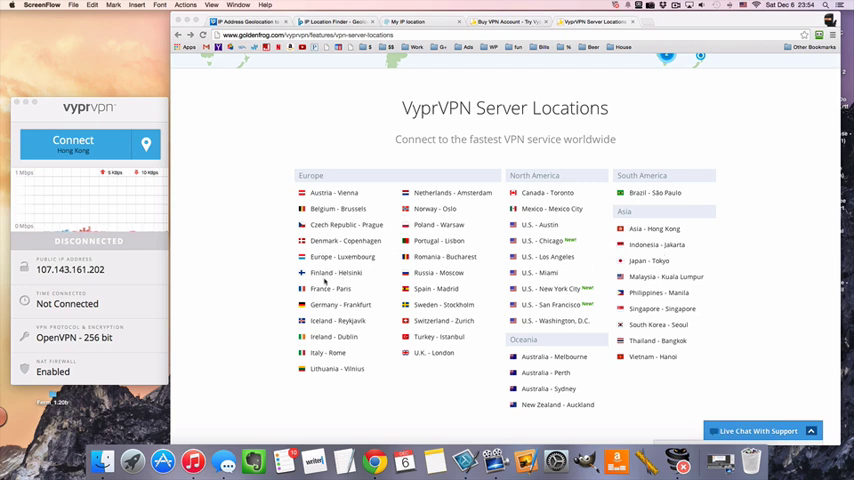
{"action": "mouse_move", "coordinate": [404, 368]}
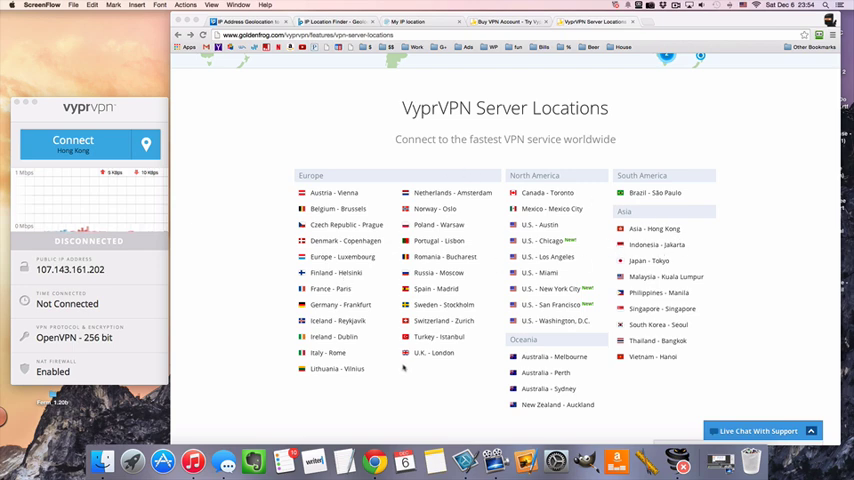
Show the full list of VyprVPN server locations from the location pin.
{"action": "scroll", "scroll_direction": "down", "scroll_amount": 3}
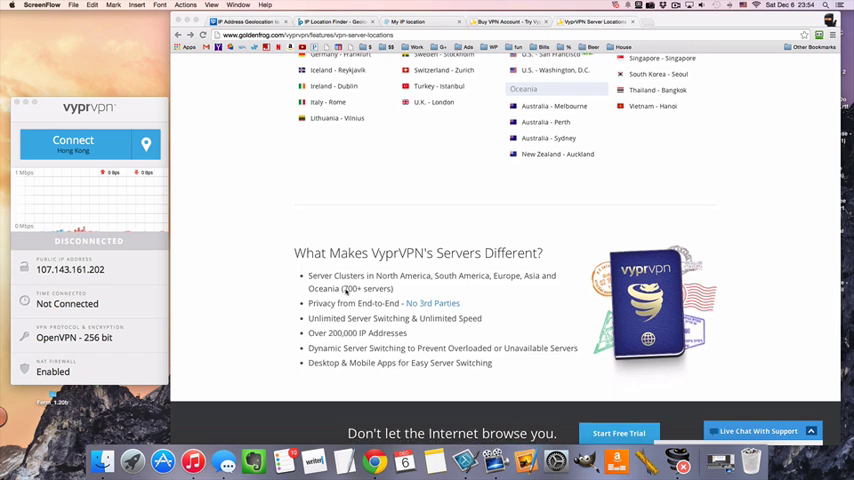
{"action": "scroll", "scroll_direction": "up", "scroll_amount": 3}
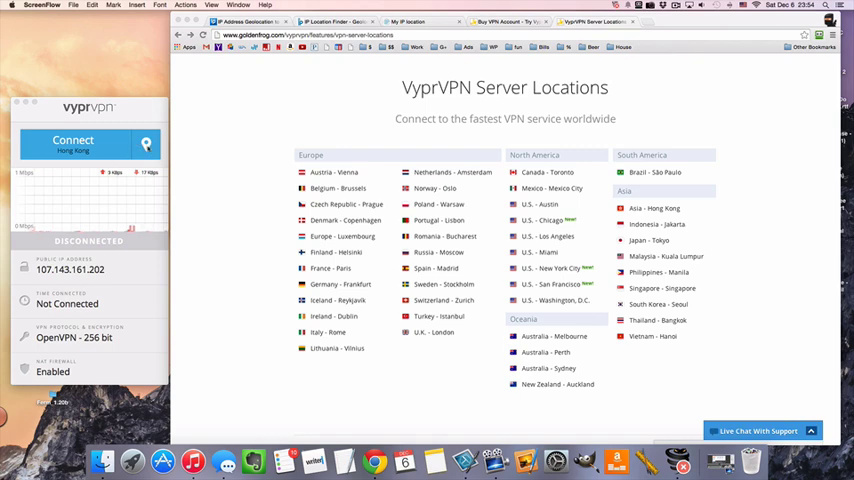
{"action": "left_click", "coordinate": [146, 144]}
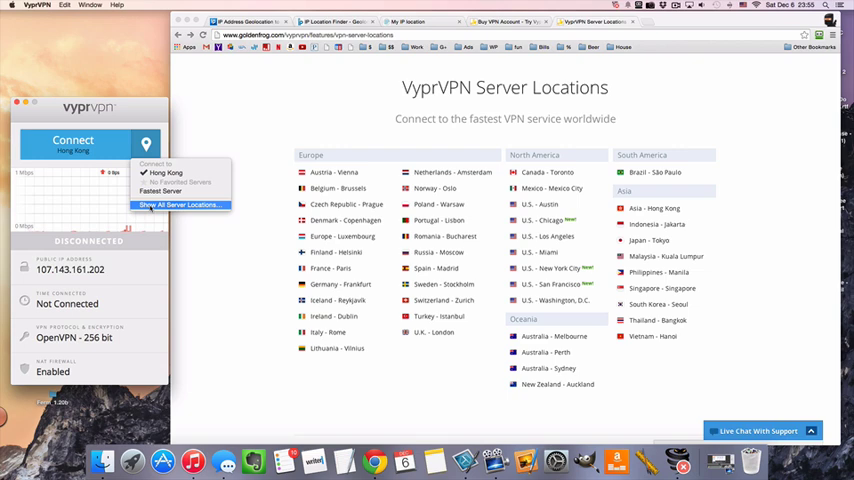
{"action": "left_click", "coordinate": [180, 204]}
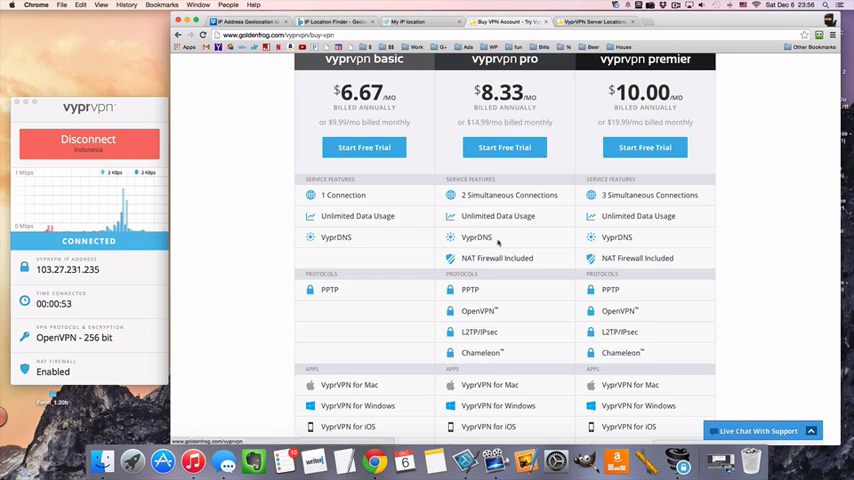
{"action": "scroll", "scroll_direction": "down", "scroll_amount": 3}
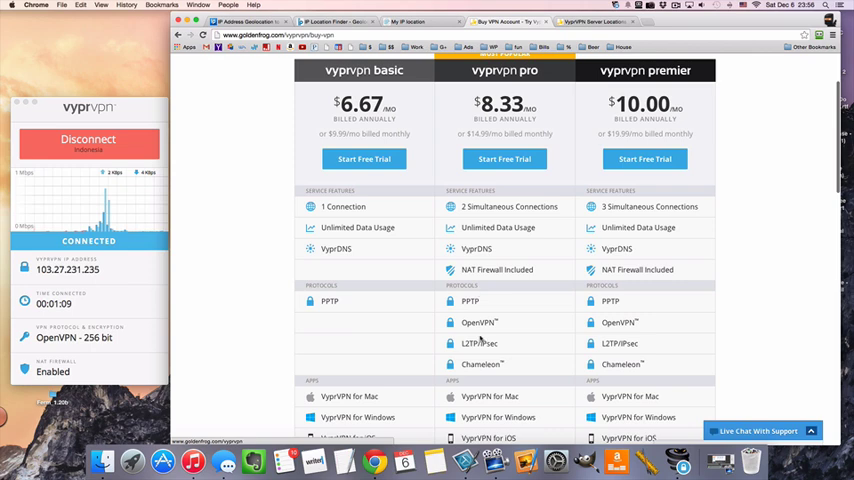
{"action": "mouse_move", "coordinate": [500, 330]}
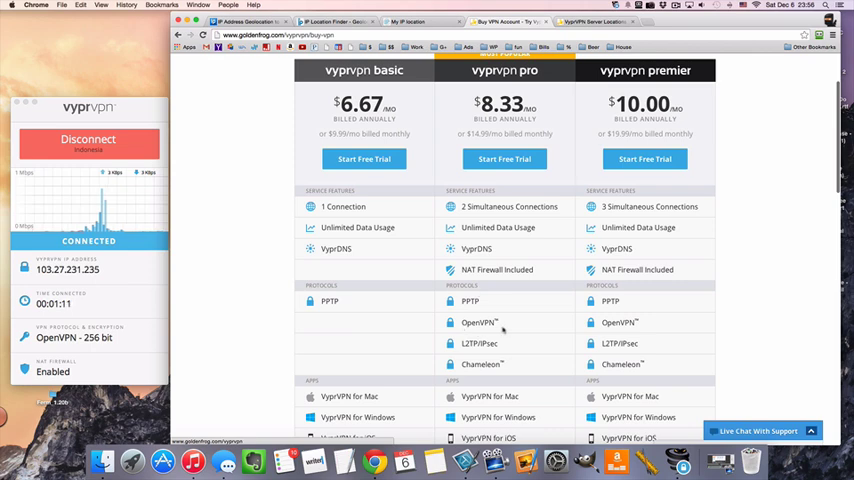
{"action": "mouse_move", "coordinate": [480, 388]}
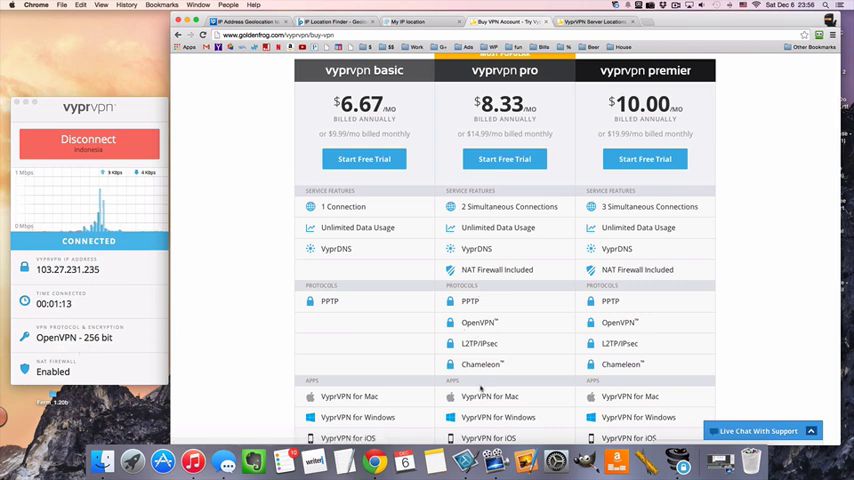
Scroll the pricing page down to the supported apps and storage rows.
{"action": "scroll", "scroll_direction": "down", "scroll_amount": 3}
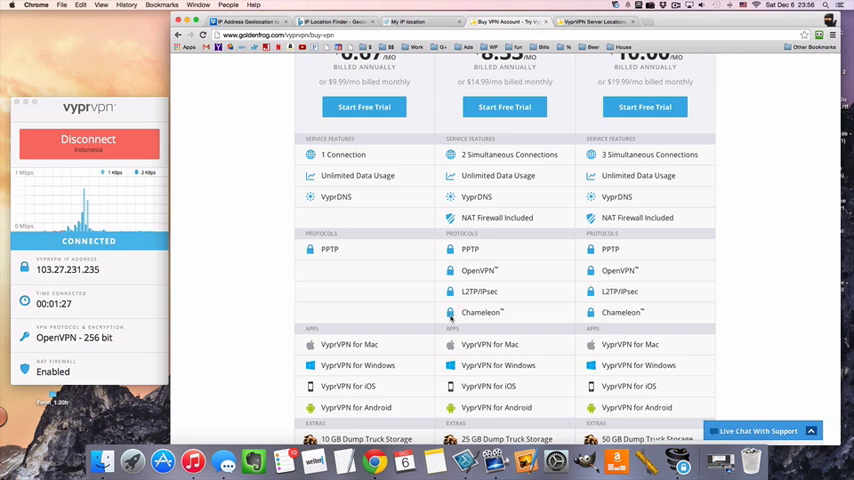
{"action": "scroll", "scroll_direction": "down", "scroll_amount": 3}
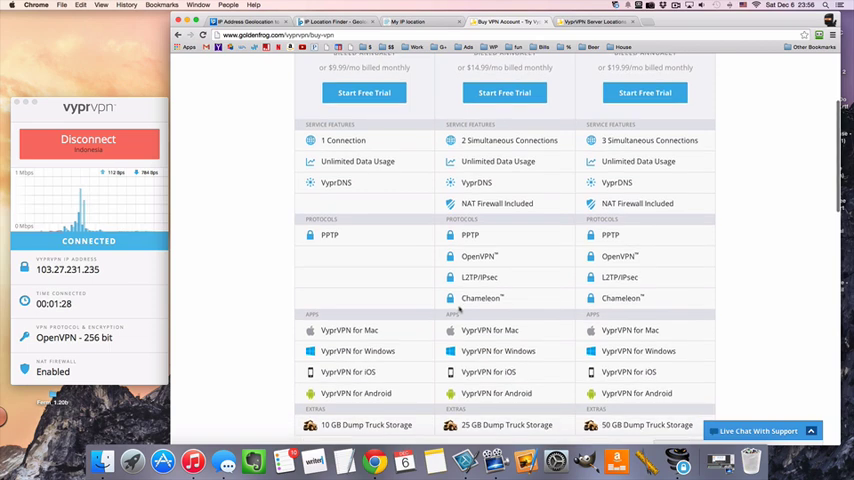